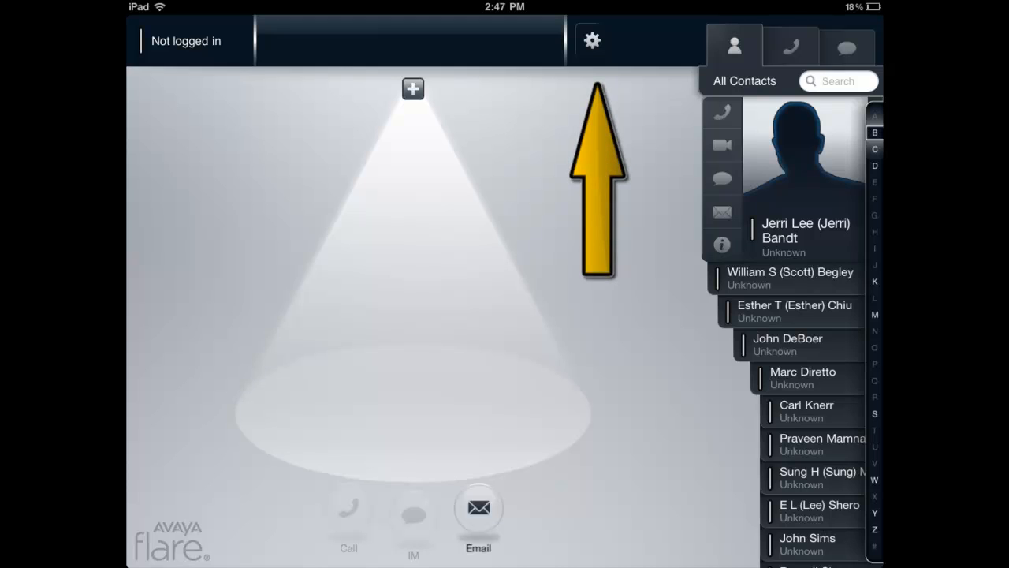
- Enter the Flare settings via the gear icon to turn verbose logging on
left_click(592, 41)
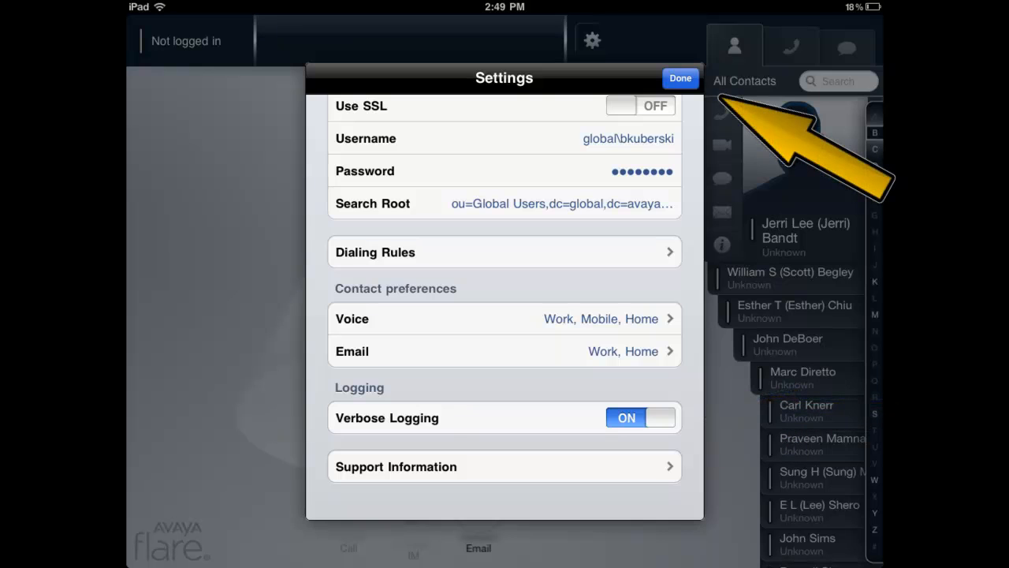
left_click(680, 78)
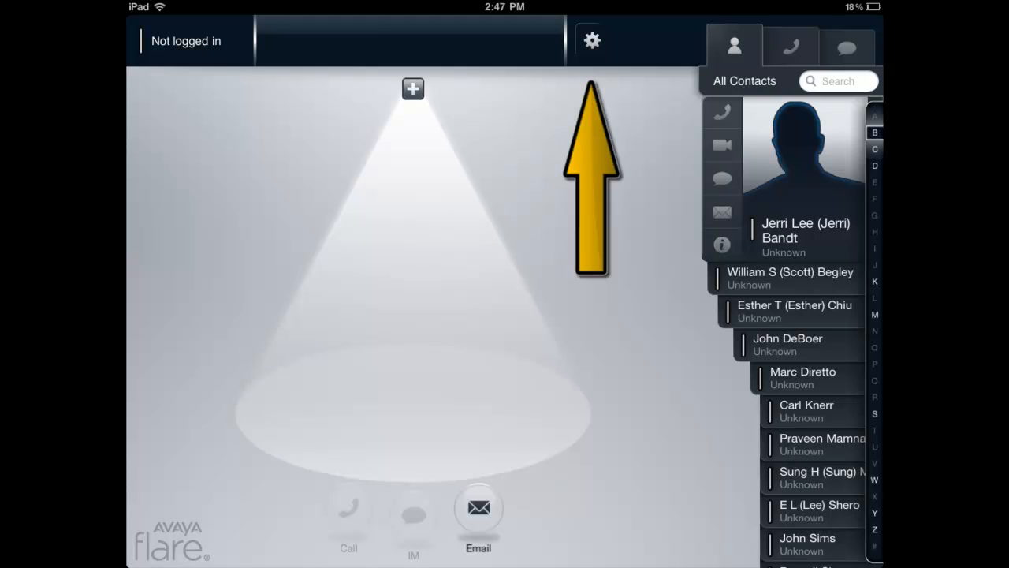
left_click(593, 41)
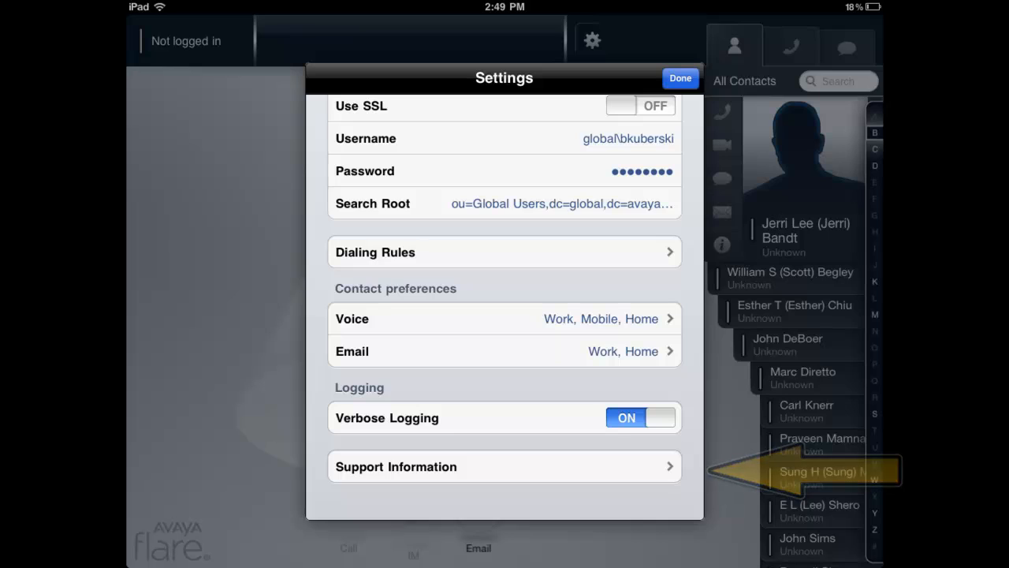
- Go to Support Information and send the logs by email
left_click(505, 467)
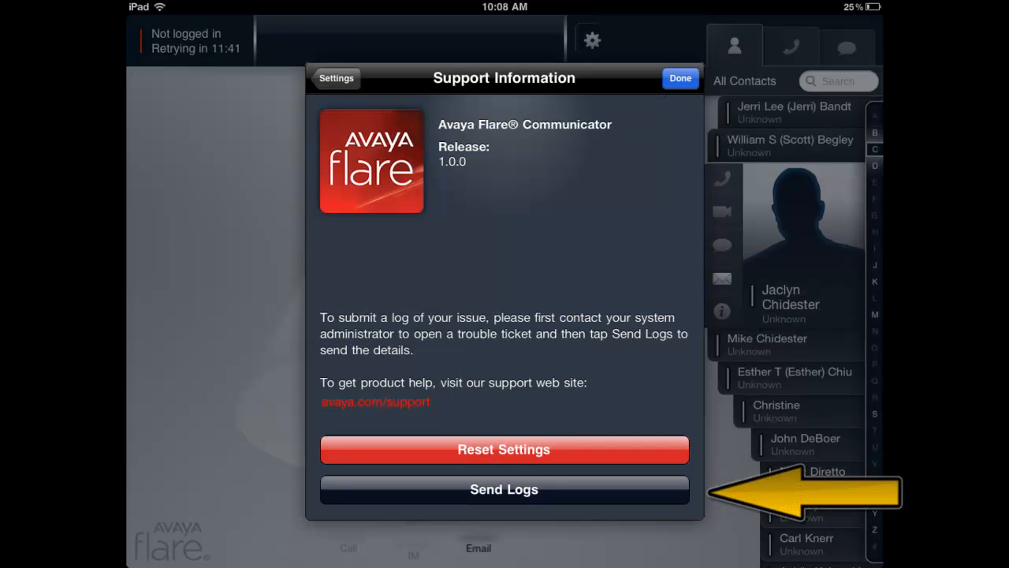
left_click(504, 489)
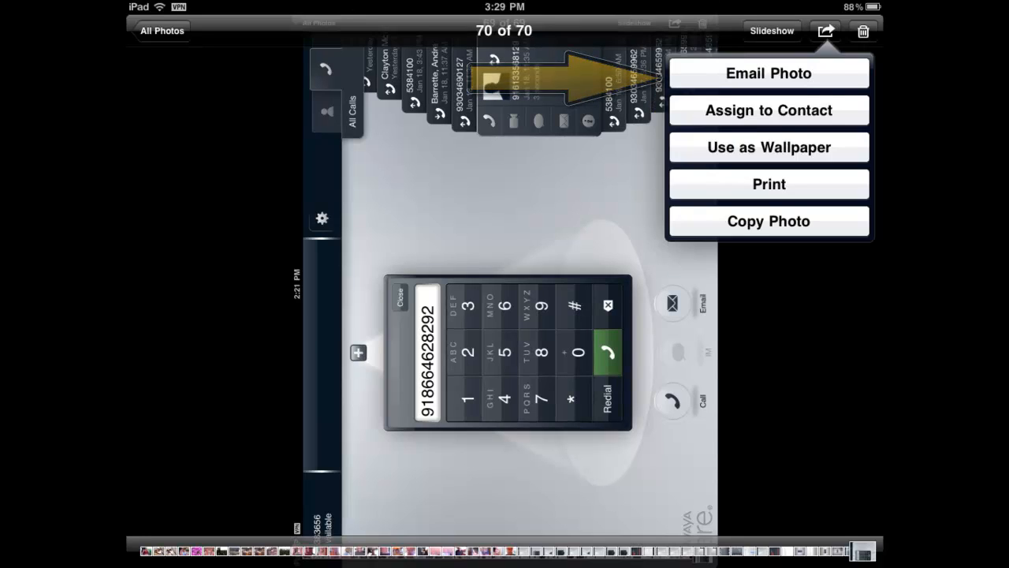
- Share the Flare dial-pad screenshot as an email to the support address
left_click(767, 73)
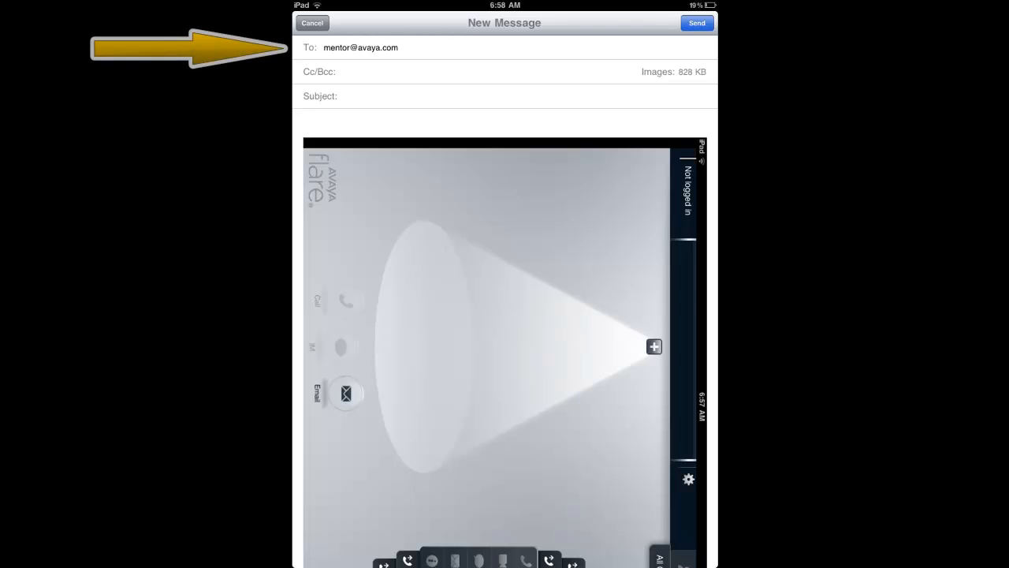